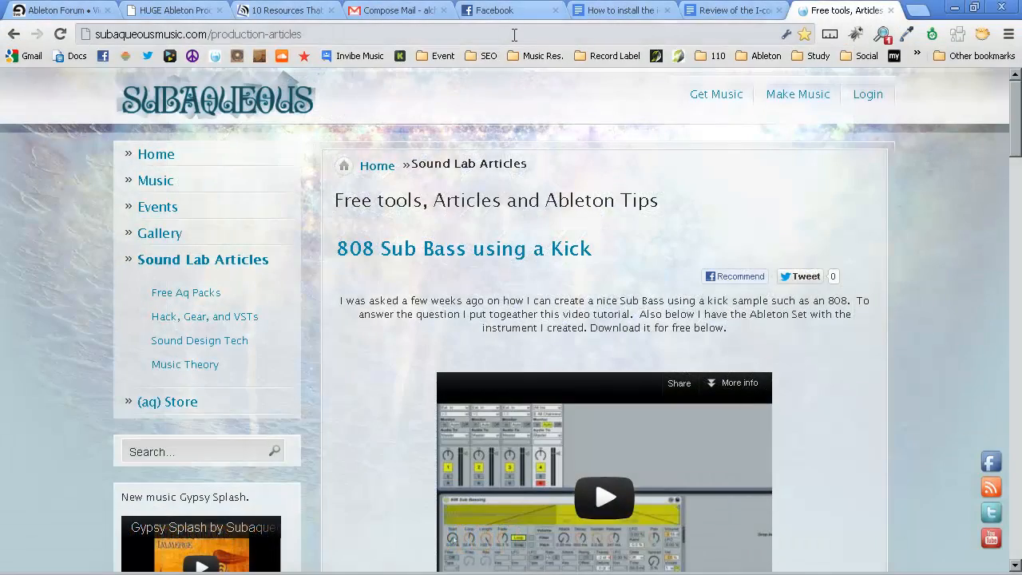
# Navigate Chrome to icon-global.com to load the iCON Global homepage.
pyautogui.write('icon-global.com')
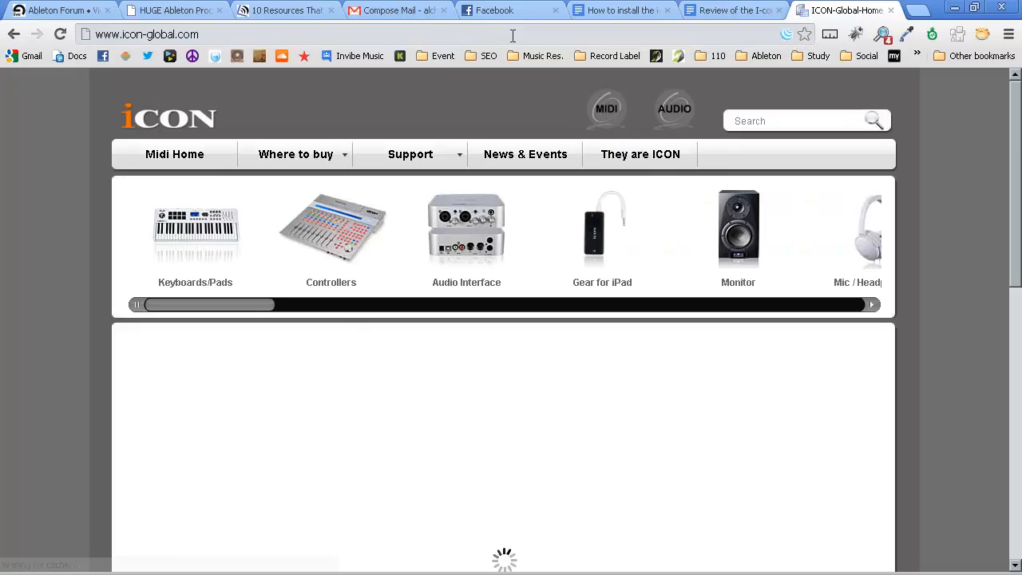
# Reach the iCON Download-Drivers page via Support and launch iCON iMap.
pyautogui.click(411, 153)
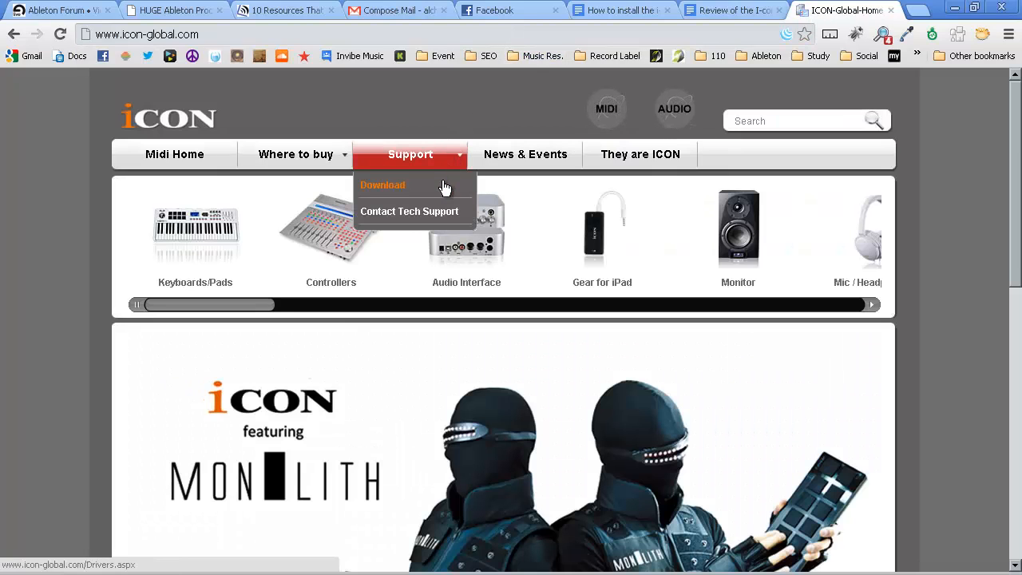
pyautogui.click(383, 185)
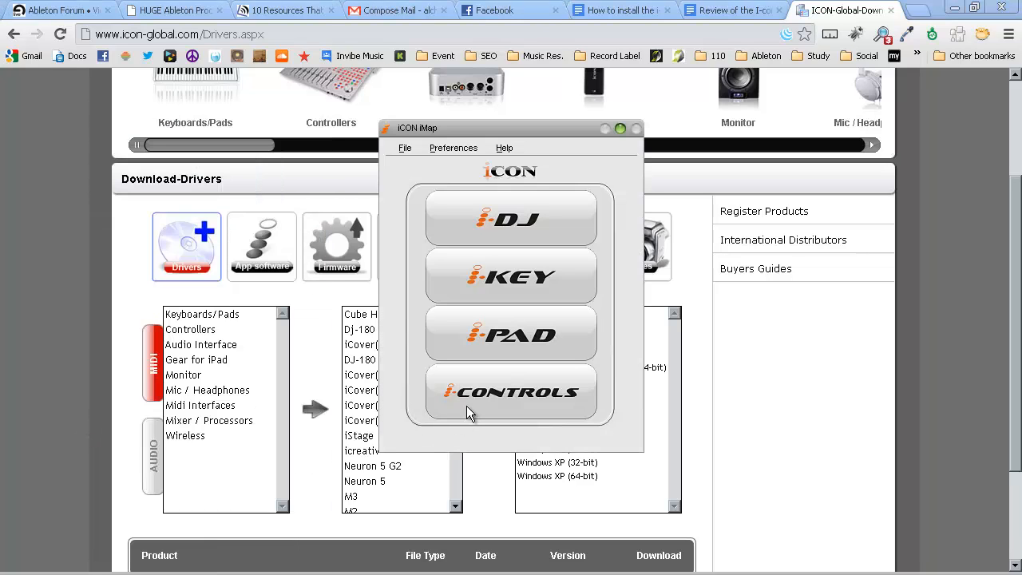
# Set i-CONTROLS control mode to Mackie Control (Live/Samplitude) and send it to the controller.
pyautogui.click(511, 391)
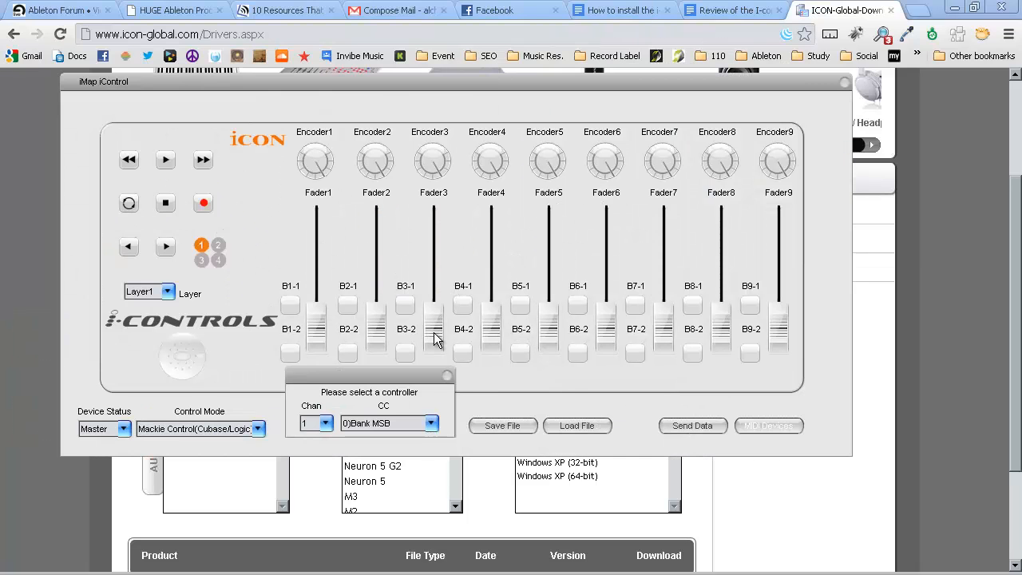
pyautogui.click(377, 327)
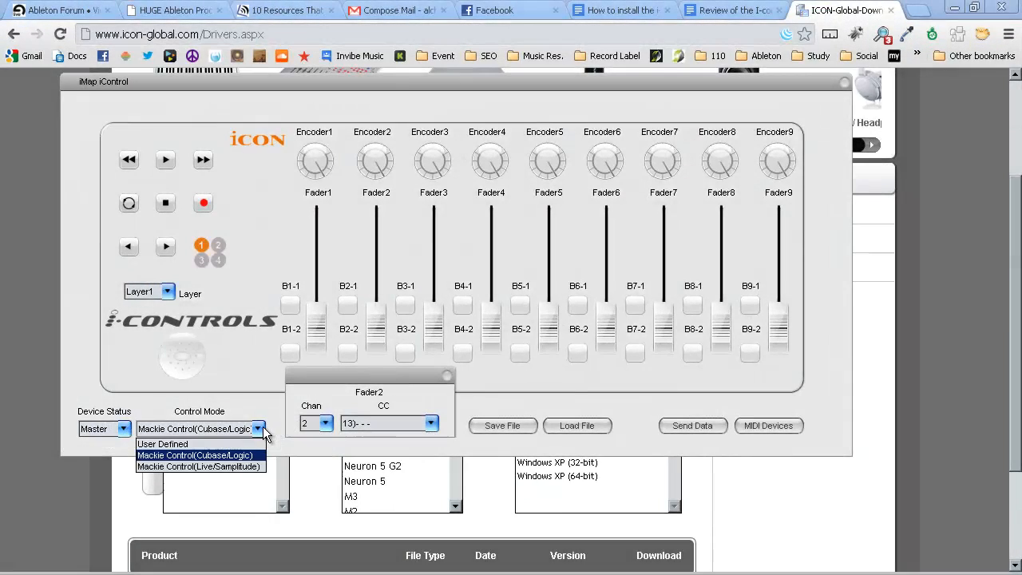
pyautogui.click(199, 466)
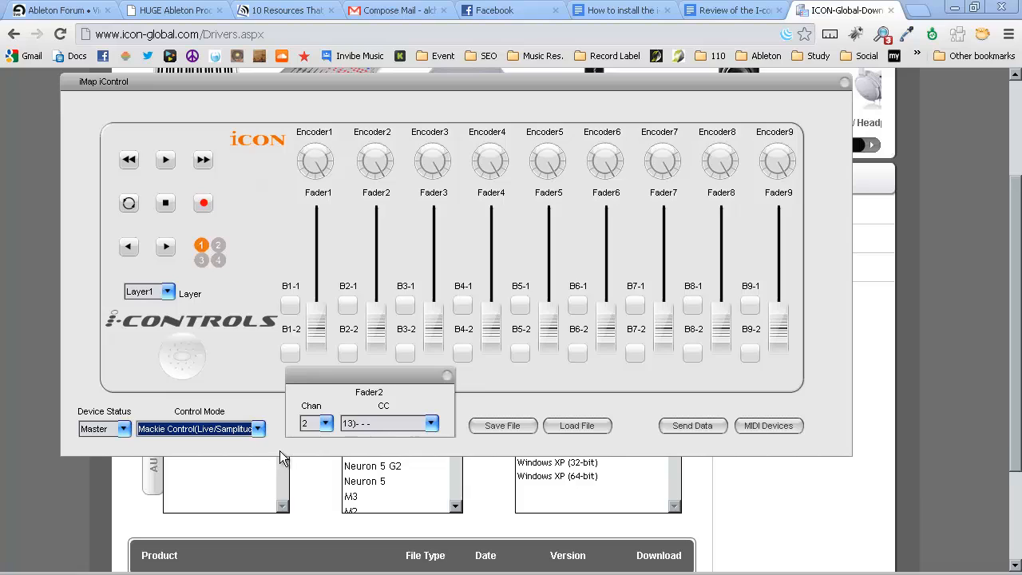
pyautogui.click(693, 425)
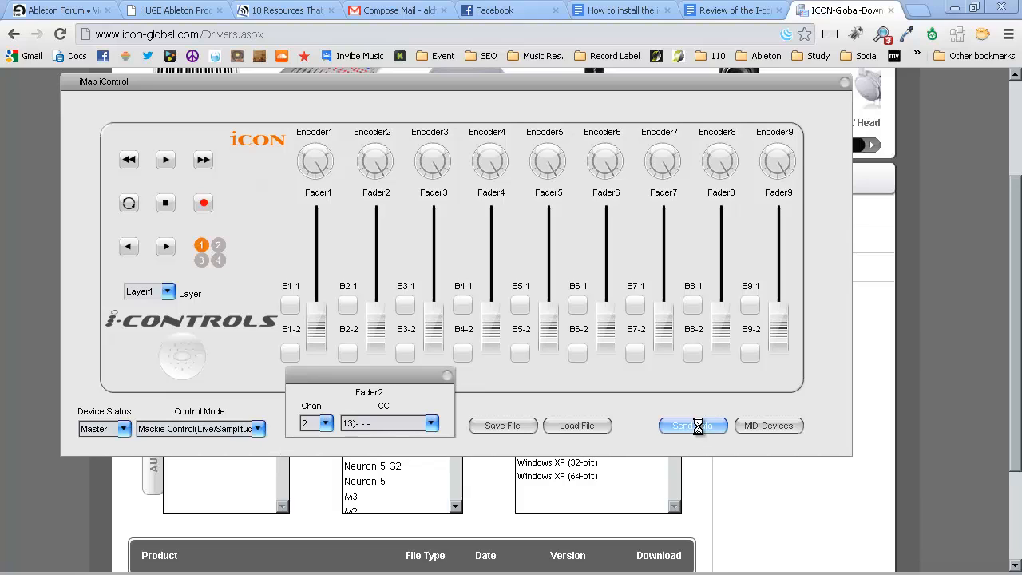
pyautogui.click(691, 425)
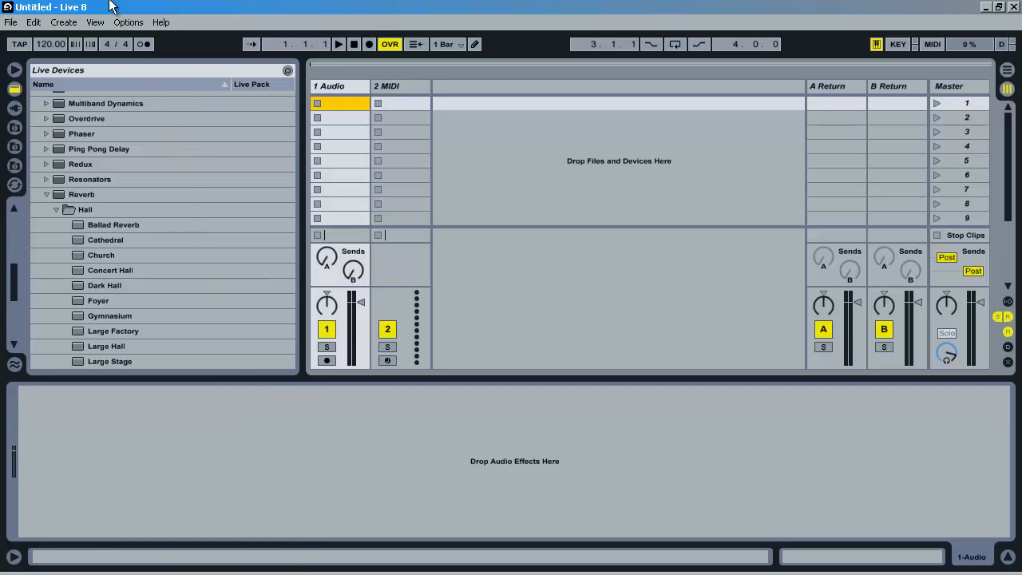
# Bring up Live's Preferences from the Options menu on the MIDI Sync page.
pyautogui.click(127, 22)
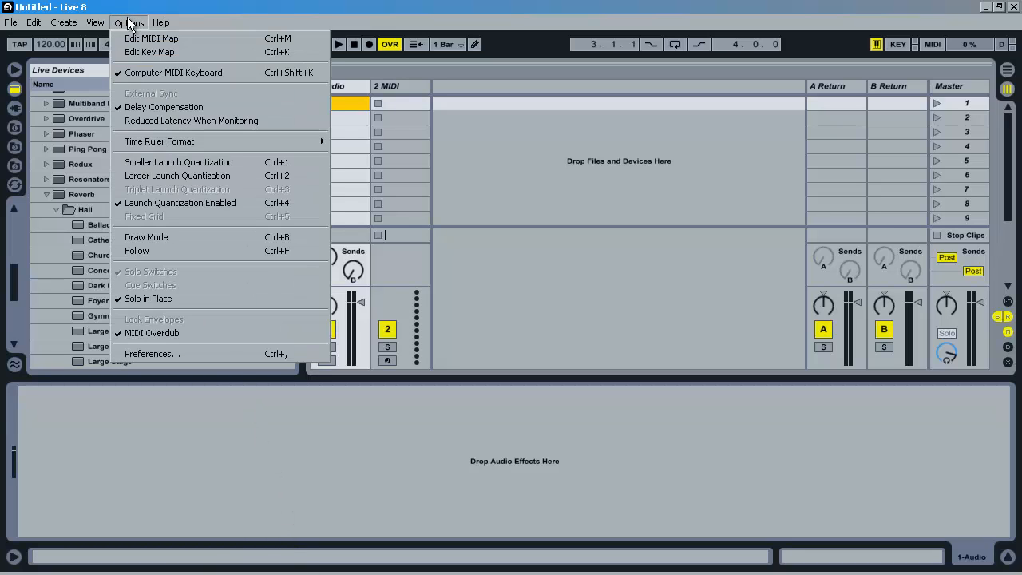
pyautogui.moveTo(190, 352)
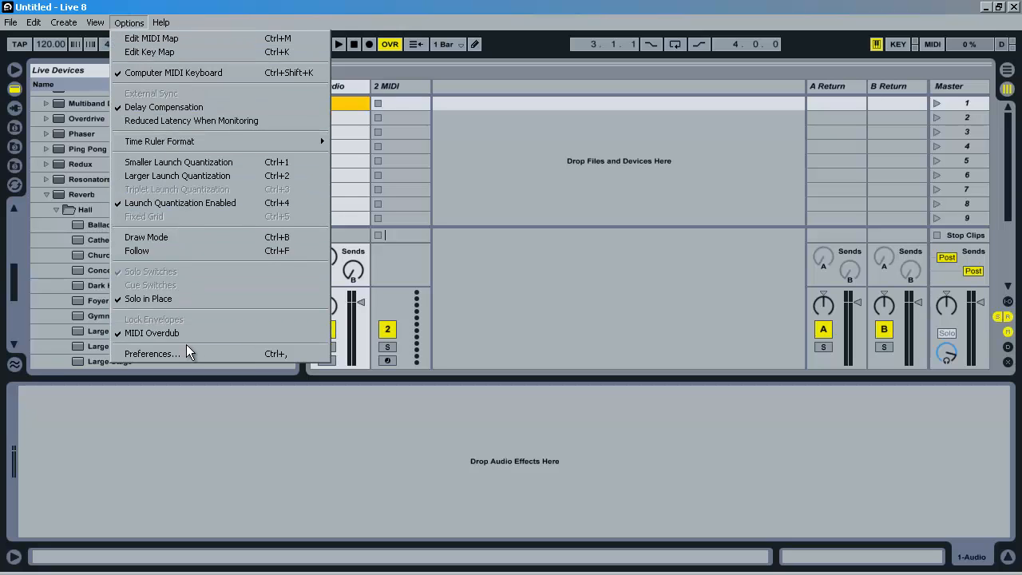
pyautogui.click(152, 354)
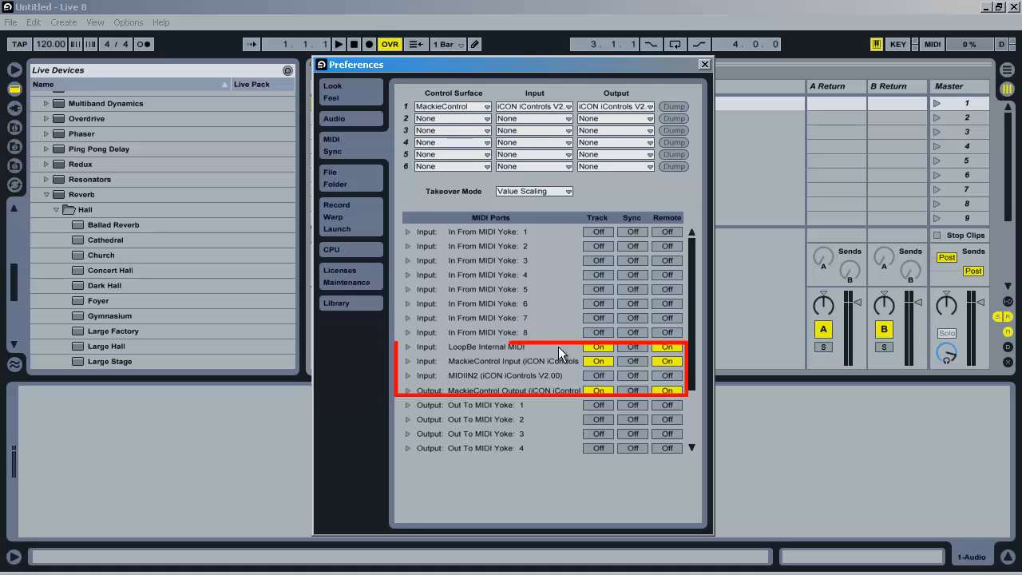
# Make control surface 1 MackieControl with iCON iControls V2 input and output, then close Preferences.
pyautogui.click(597, 361)
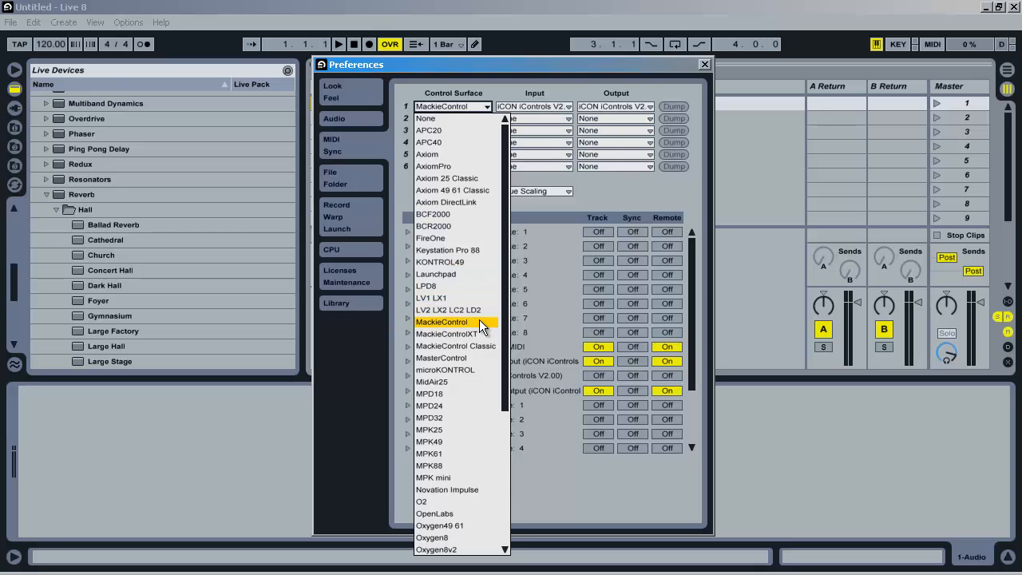
pyautogui.click(441, 323)
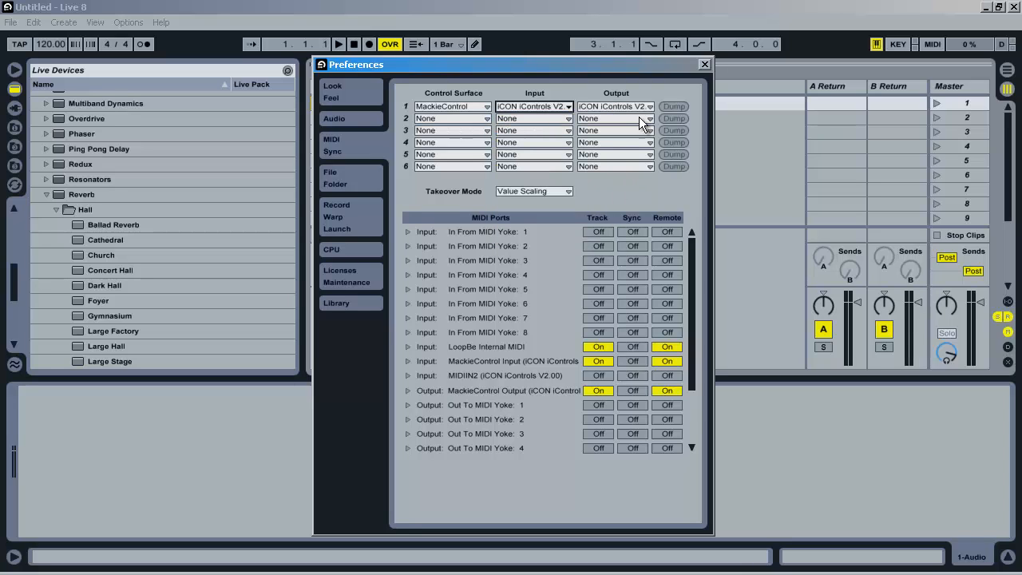
pyautogui.click(647, 105)
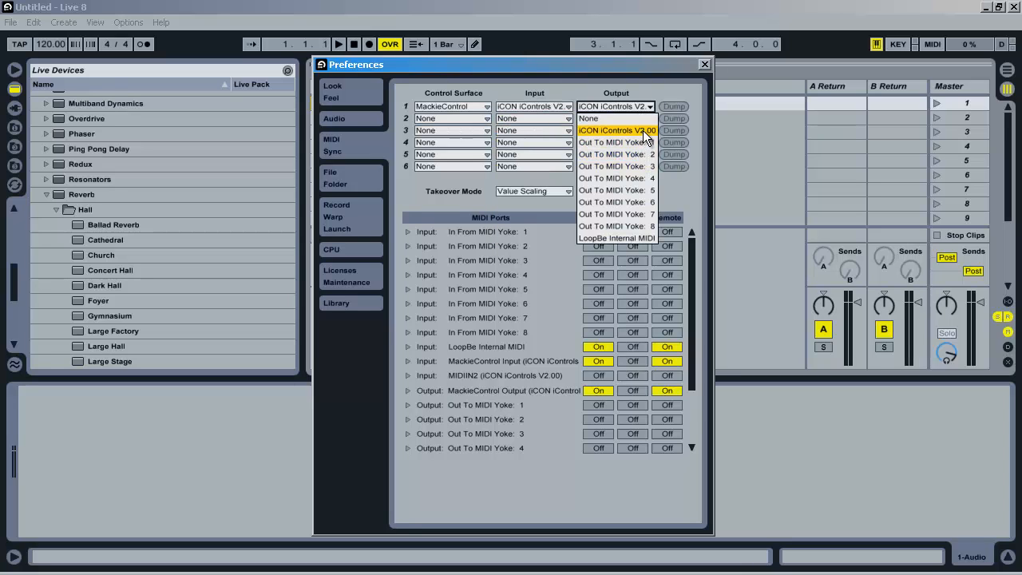
pyautogui.click(588, 118)
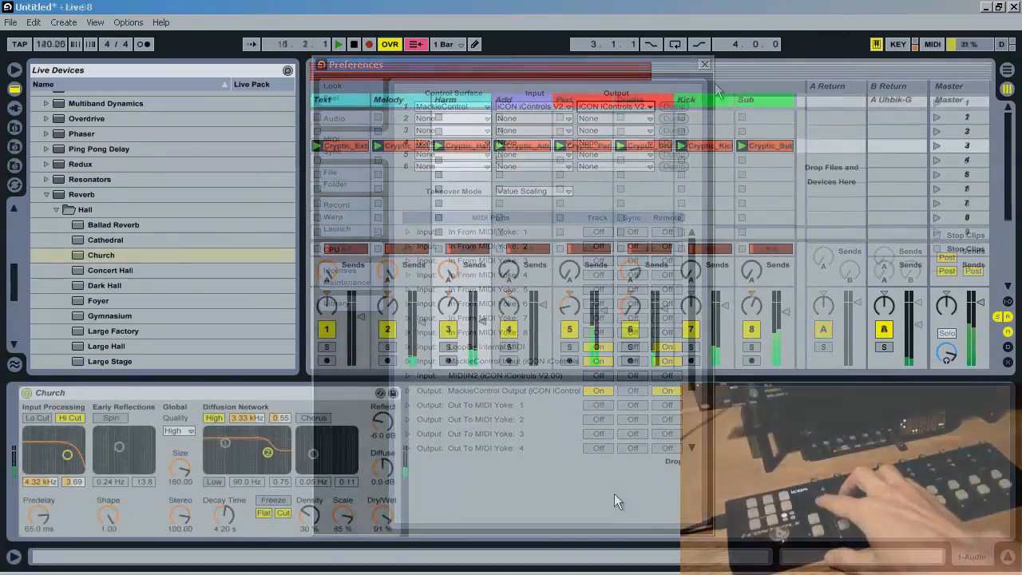
pyautogui.click(702, 64)
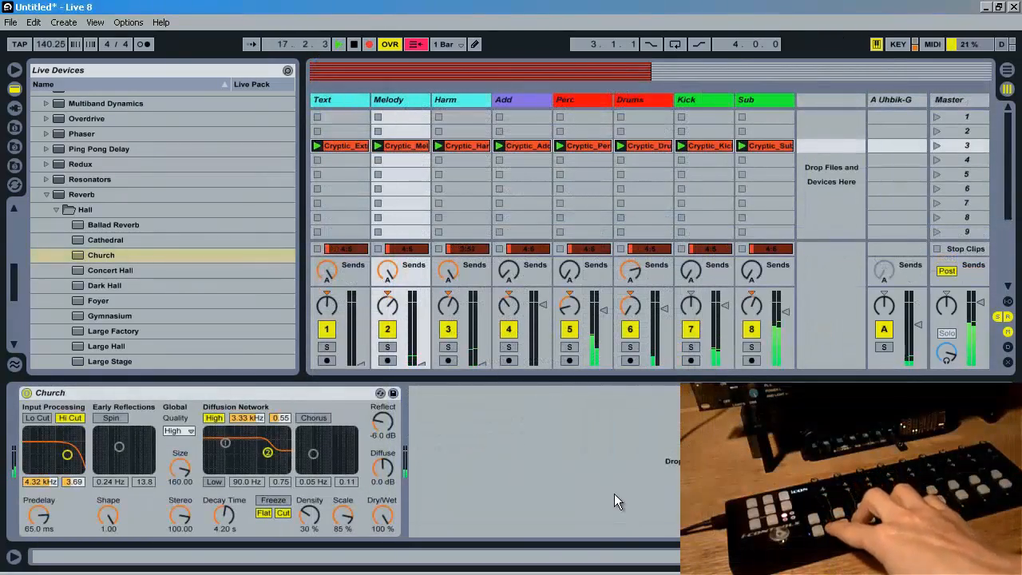